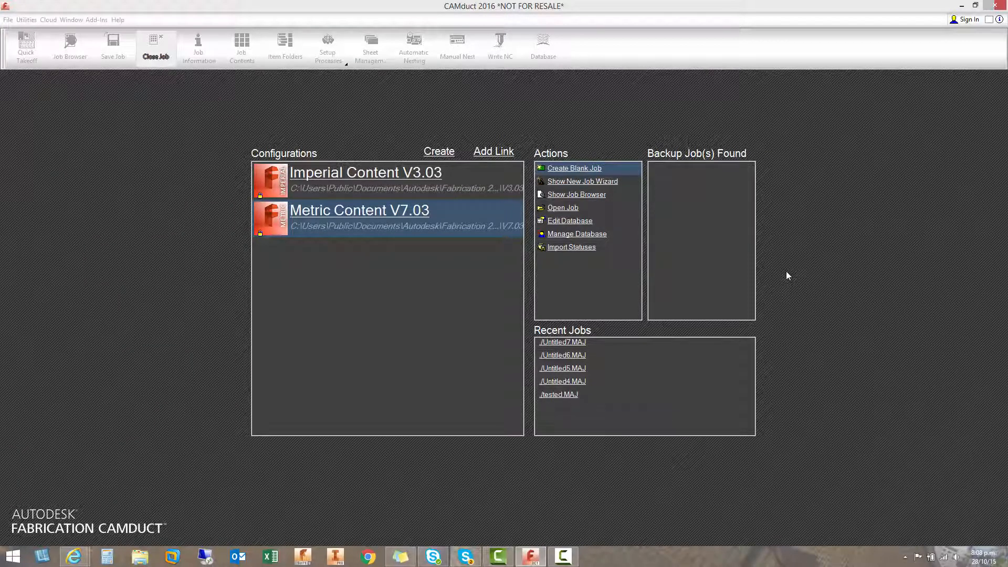
pyautogui.moveTo(609, 194)
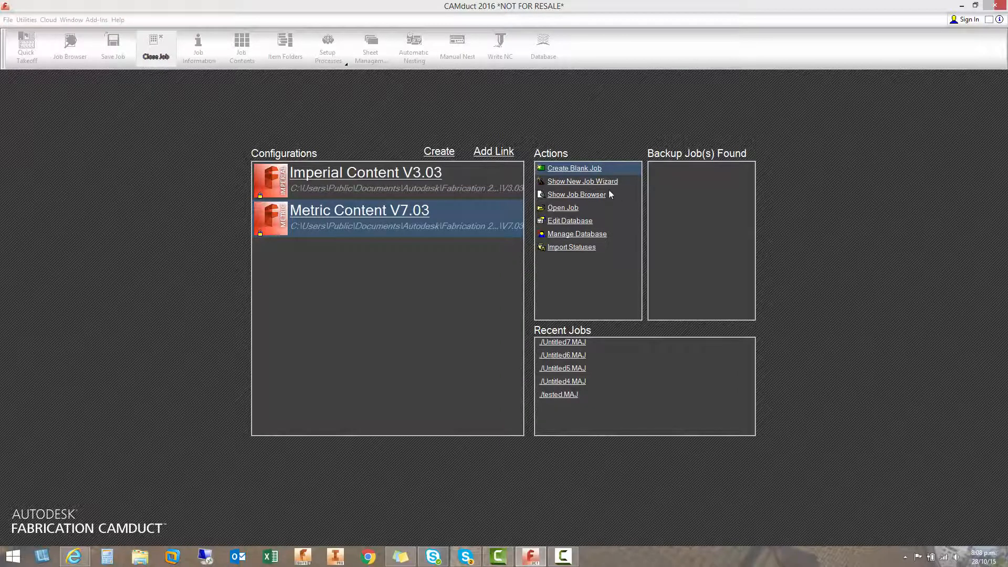
# Step: Create a blank job using the Metric Content V7.03 configuration
pyautogui.click(575, 168)
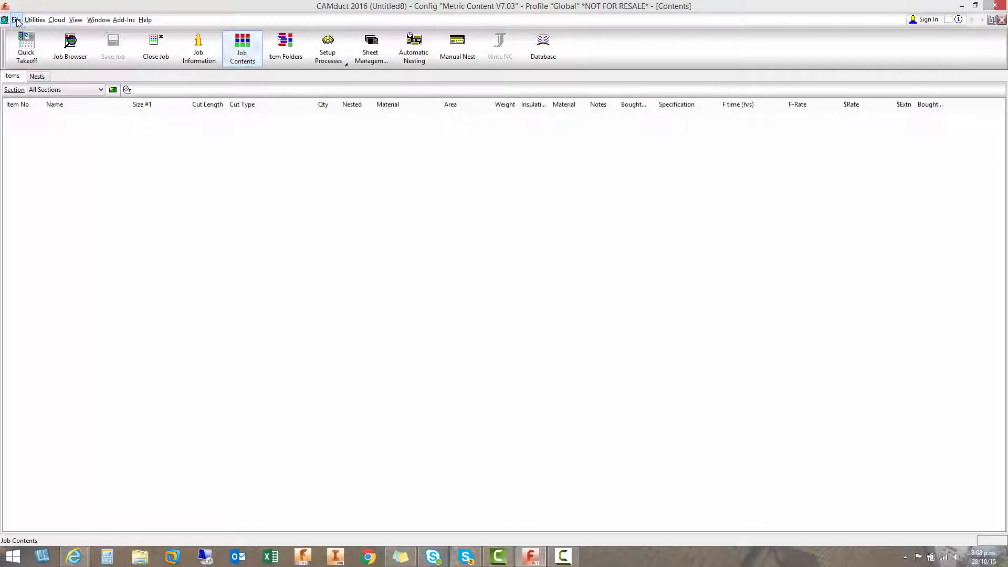
# Step: Import all seventeen .nc plate files (F1–F17, PL1) as items, accepting the batch prompt
pyautogui.click(18, 19)
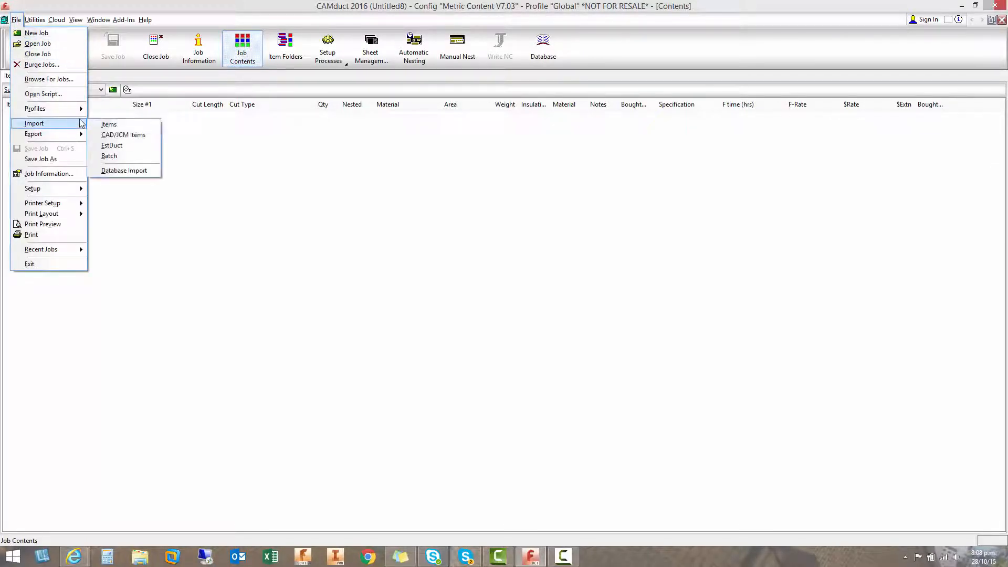
pyautogui.click(109, 124)
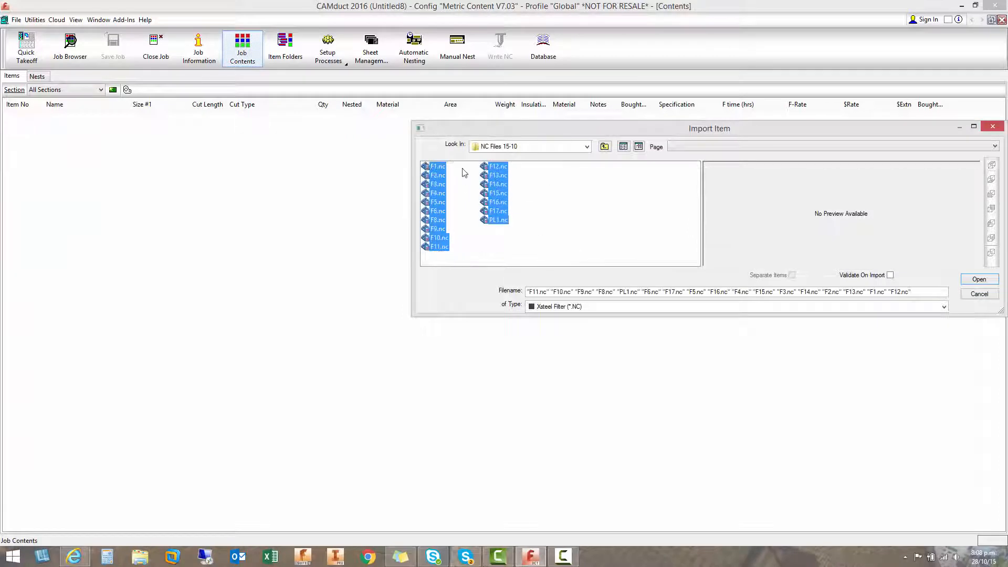
pyautogui.click(980, 279)
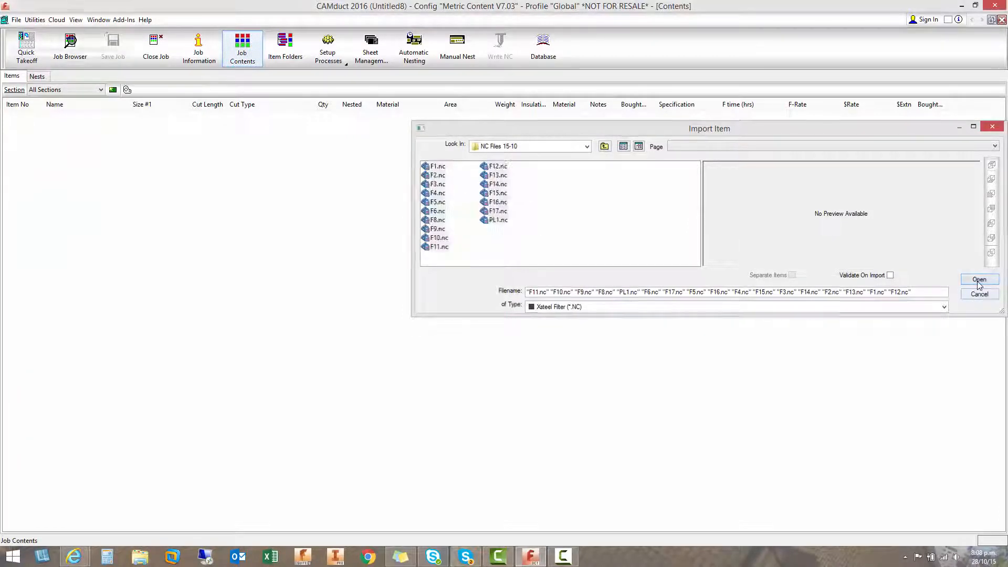
pyautogui.click(979, 279)
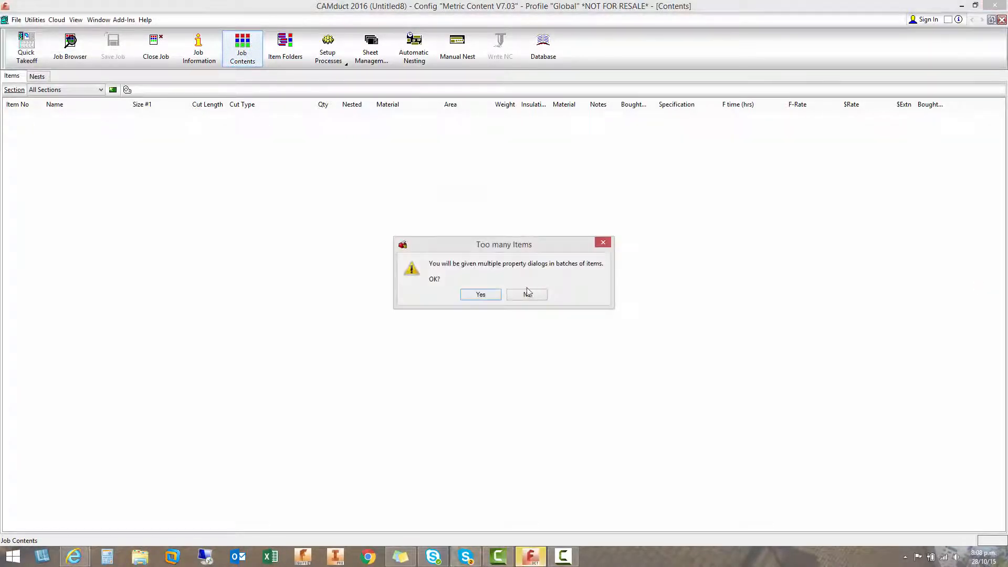
pyautogui.click(481, 294)
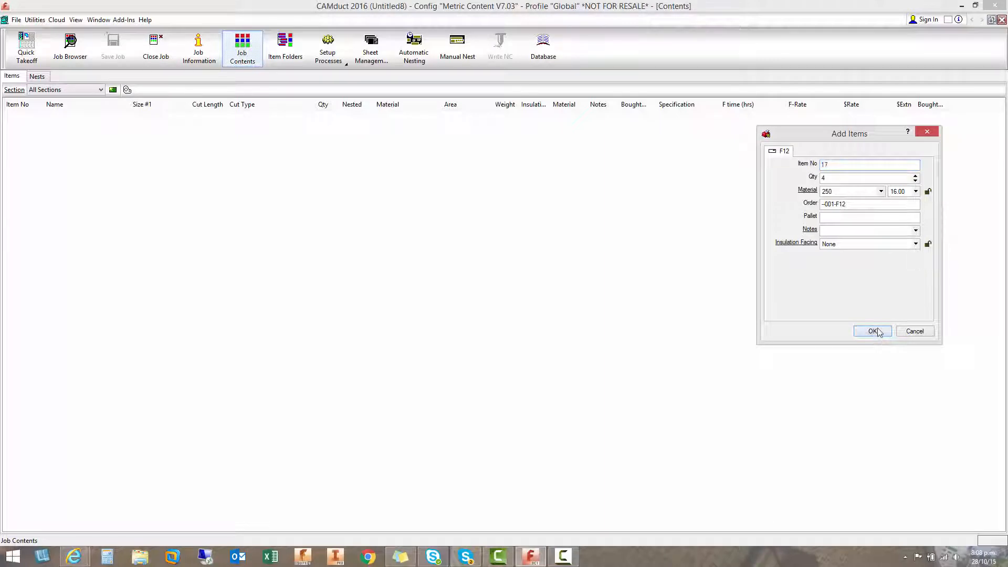
pyautogui.click(872, 332)
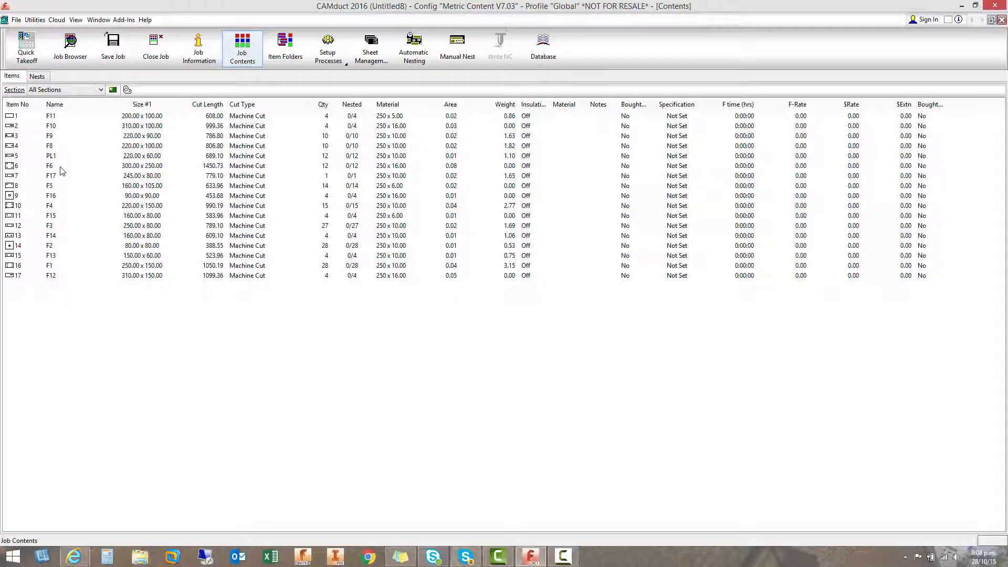
pyautogui.click(50, 165)
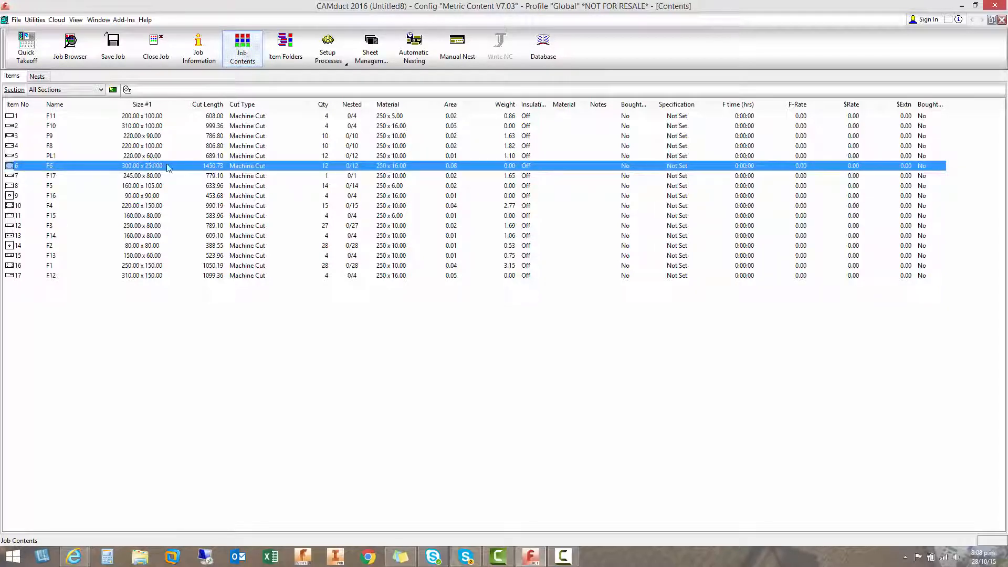
pyautogui.moveTo(229, 169)
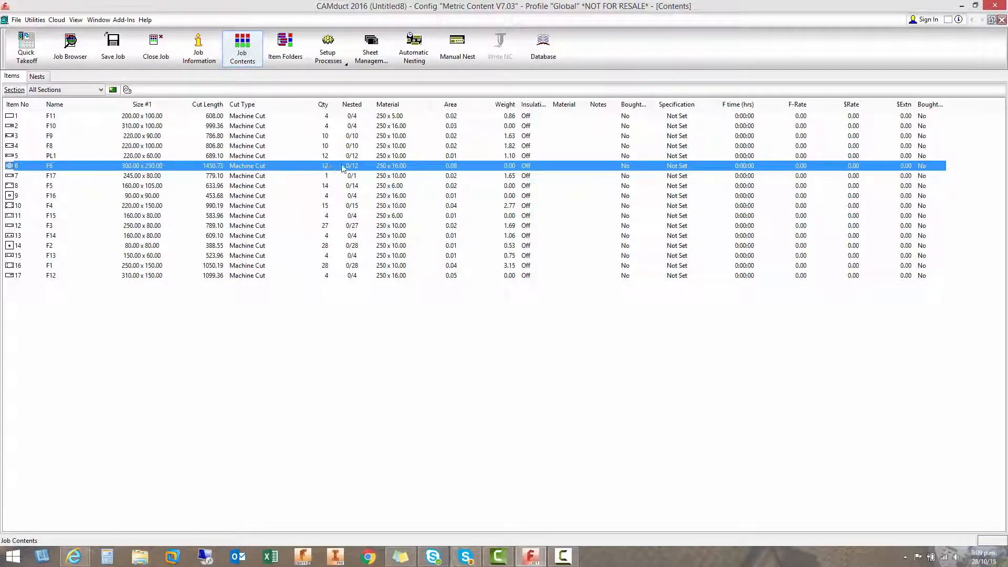
pyautogui.moveTo(362, 169)
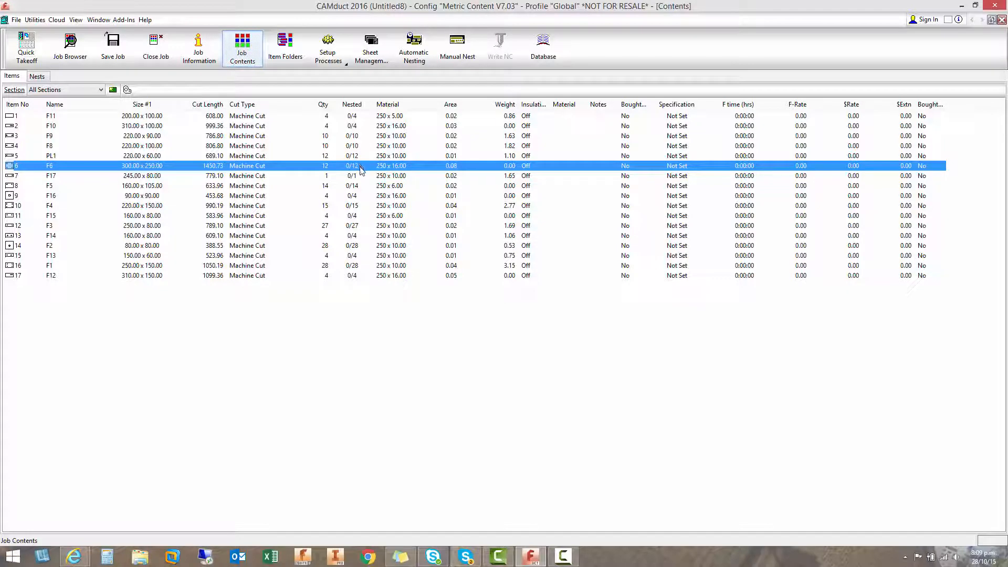
pyautogui.moveTo(414, 169)
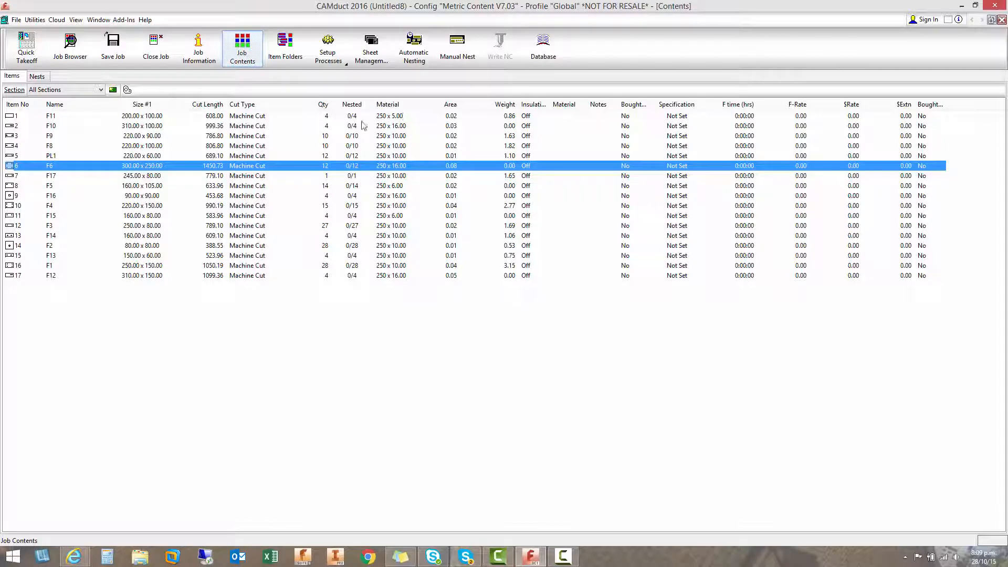
pyautogui.click(291, 211)
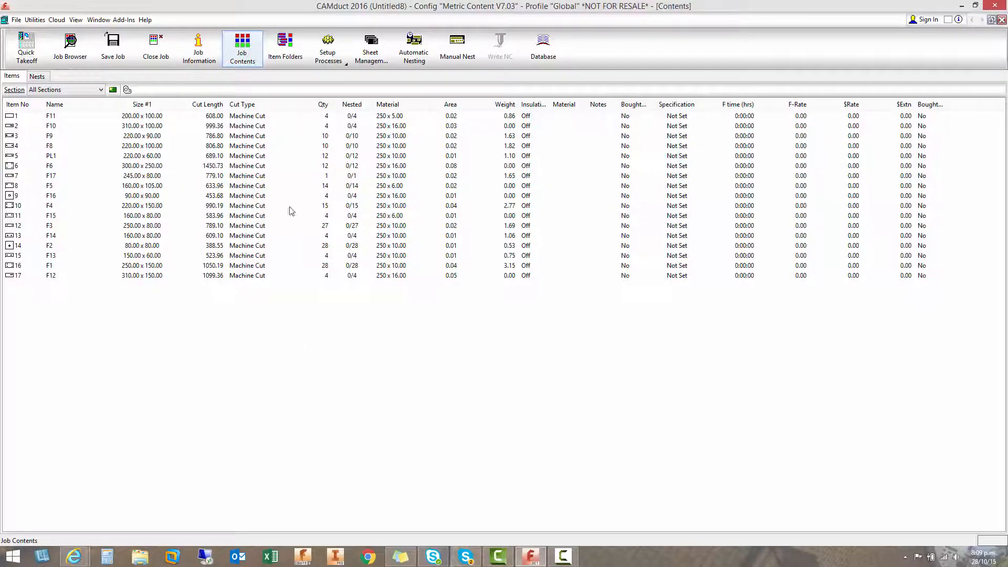
pyautogui.moveTo(333, 63)
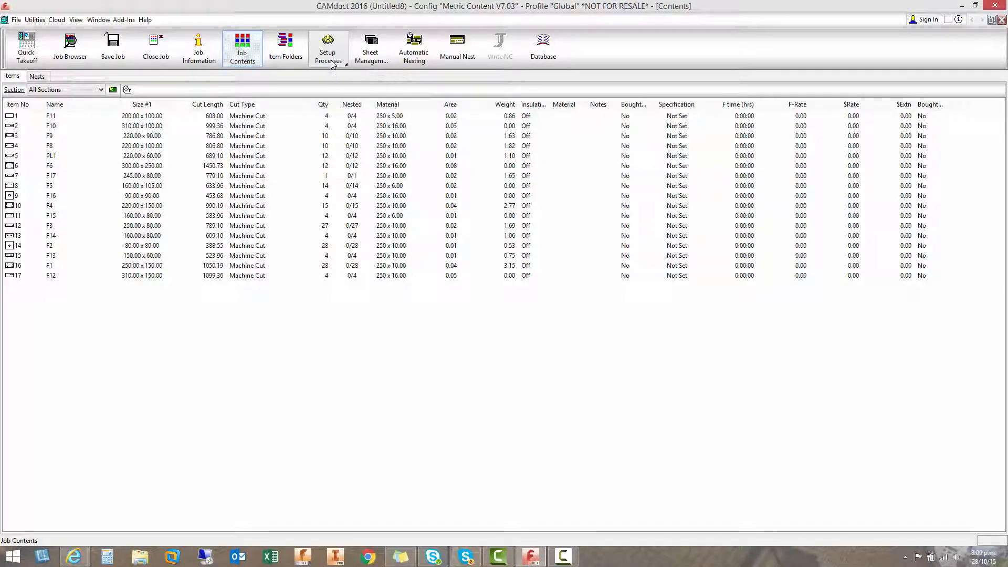
pyautogui.moveTo(344, 67)
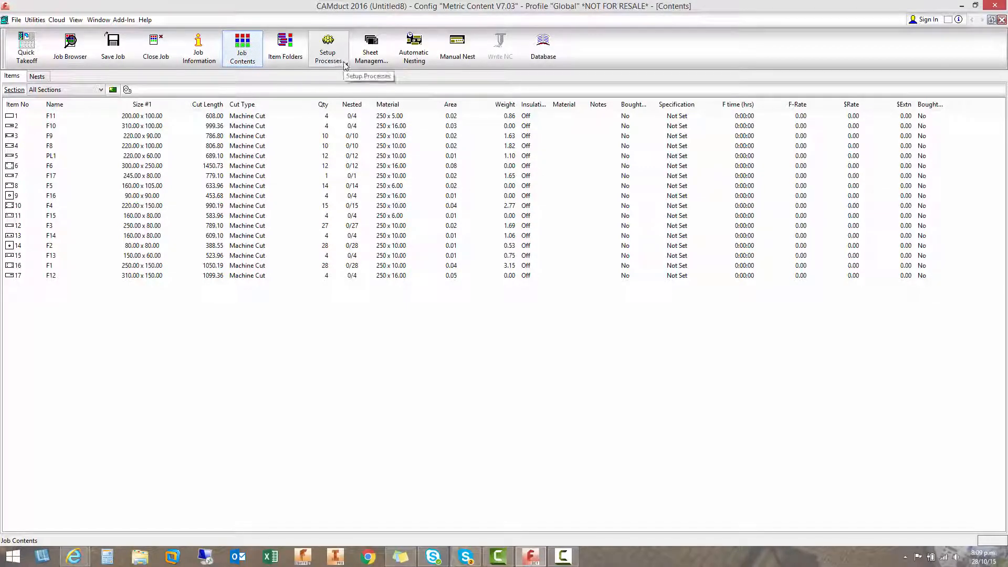
# Step: Run the Steel process, dismiss the Save Job As prompt, and save Nest Prints.pdf
pyautogui.click(414, 44)
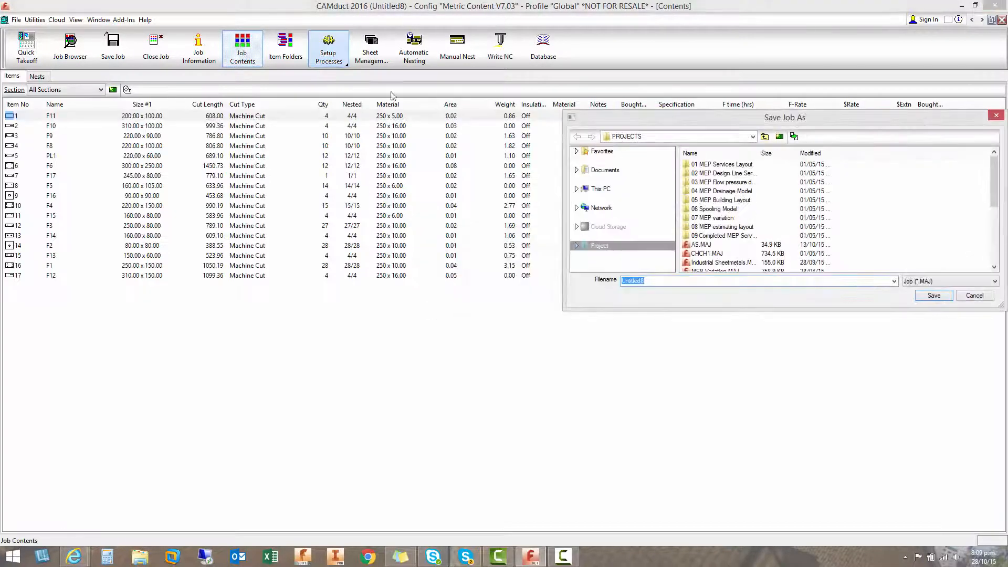
pyautogui.click(975, 295)
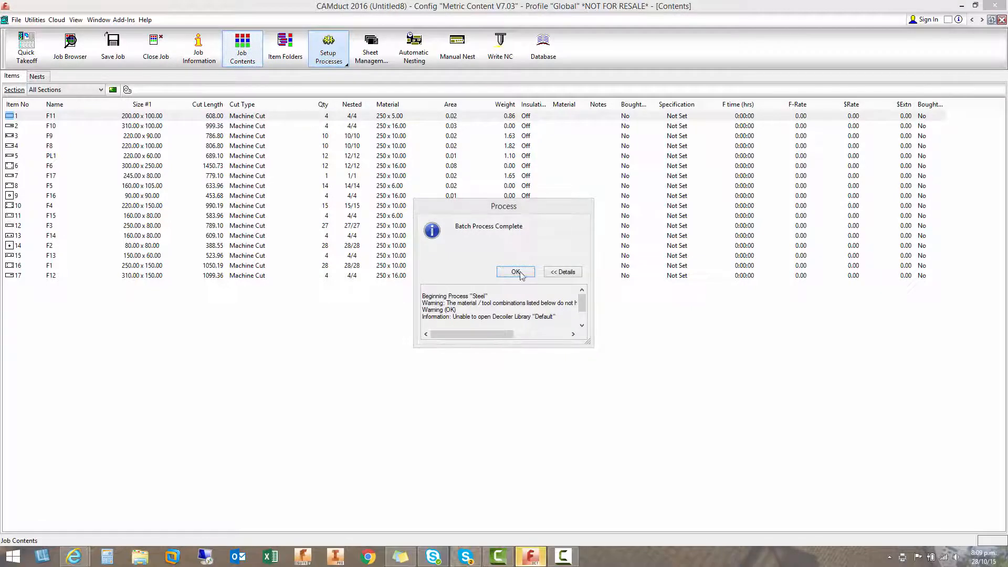
pyautogui.click(515, 272)
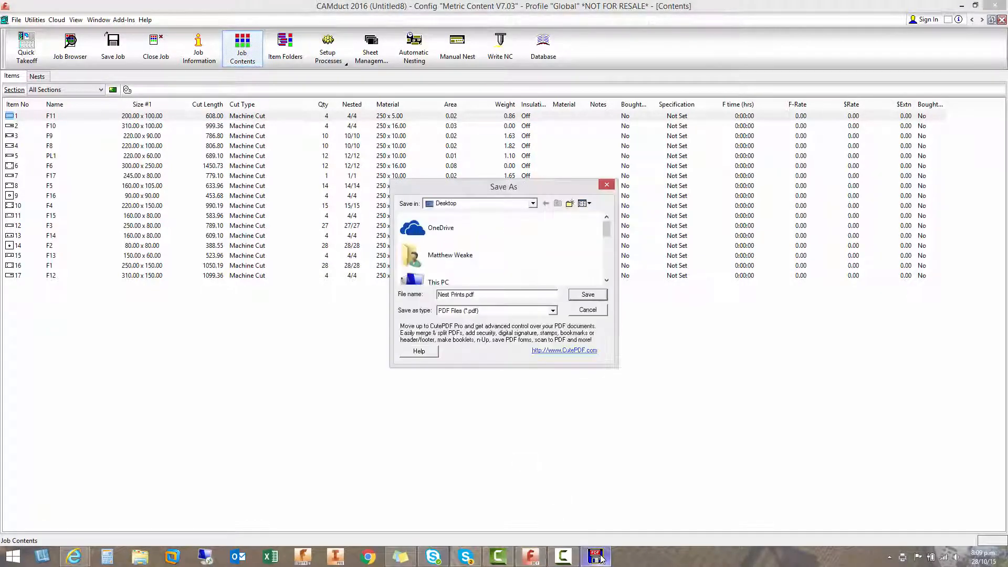
pyautogui.click(588, 294)
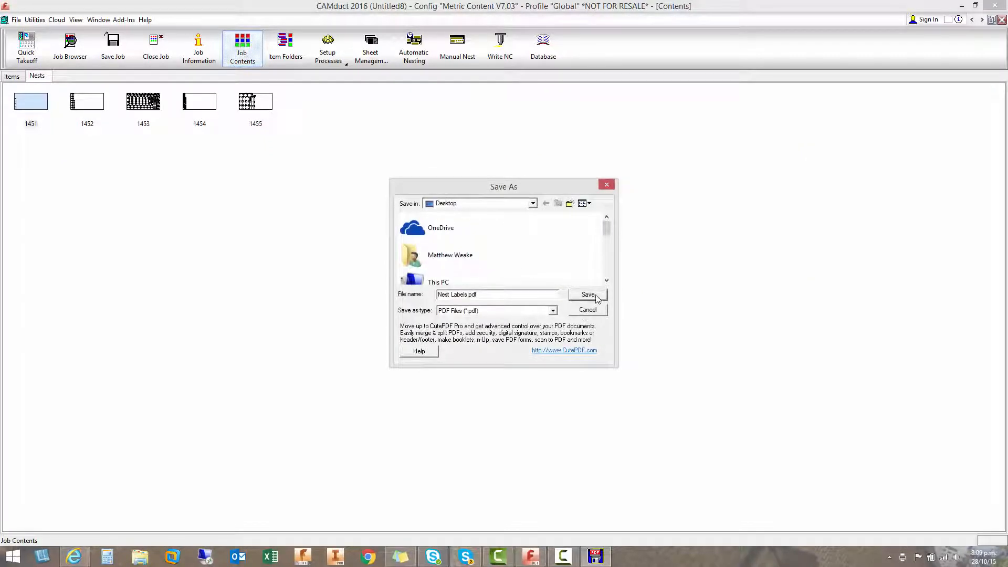
# Step: Save Nest Labels.pdf, then inspect nest 1453's sheet layout in Manual Nest
pyautogui.click(588, 295)
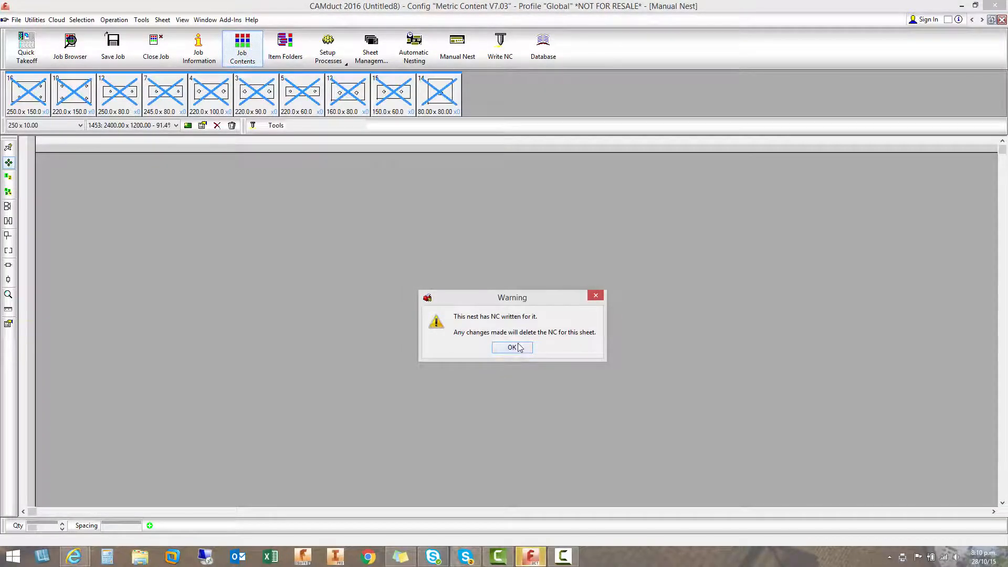
pyautogui.click(512, 347)
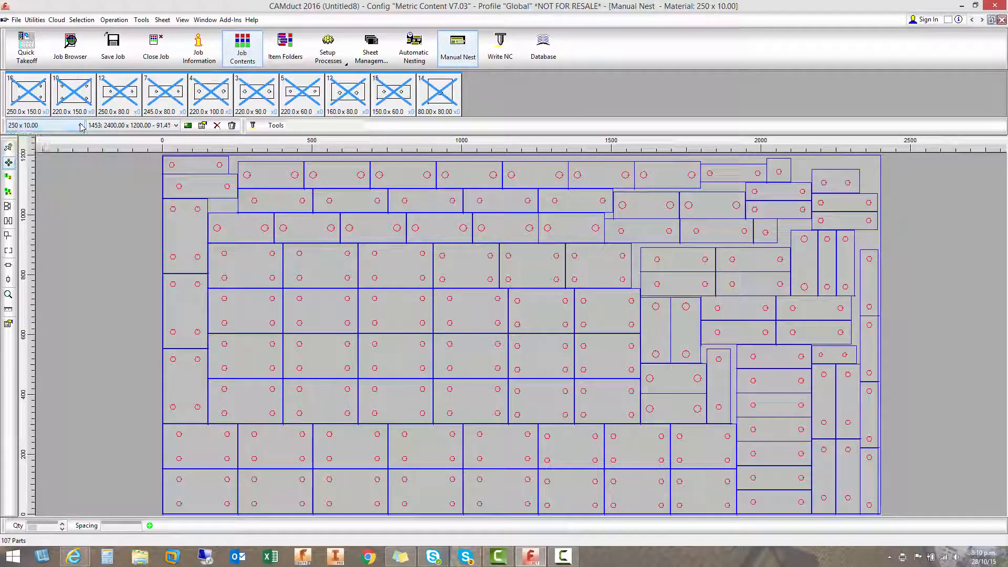
pyautogui.click(173, 125)
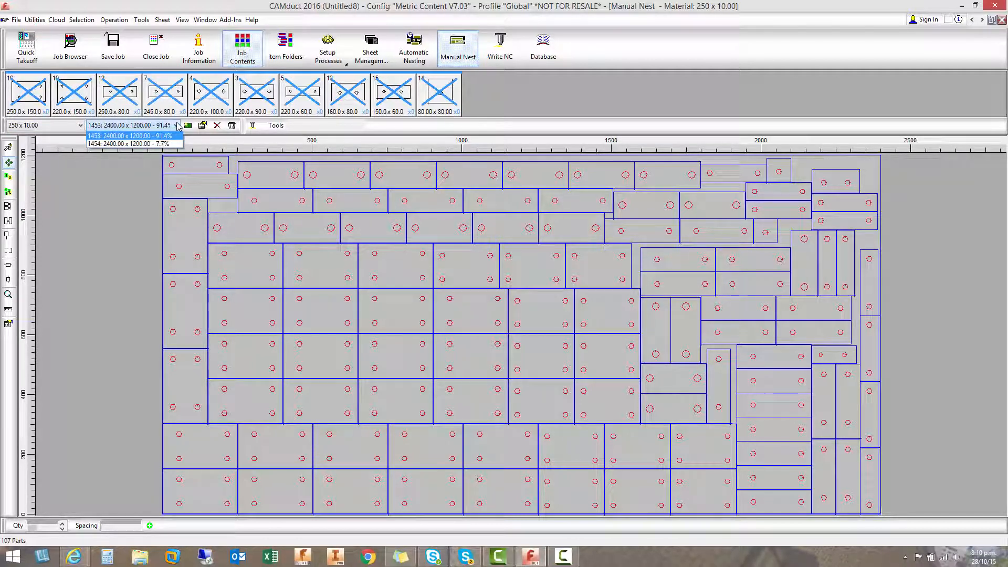
pyautogui.click(131, 135)
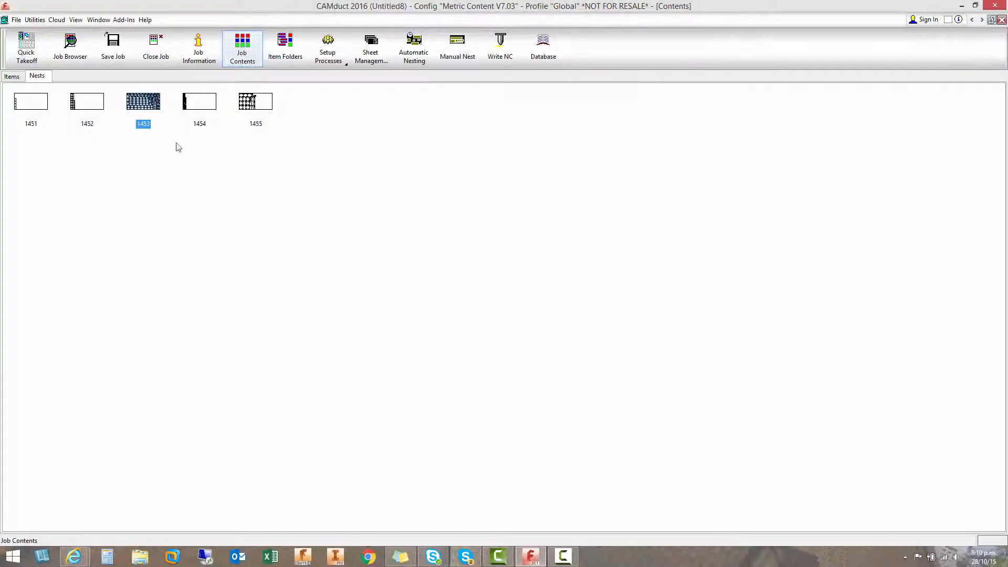
# Step: Open nest 1453's Kinetics NC program in the NC Reader via View NC
pyautogui.rightClick(143, 101)
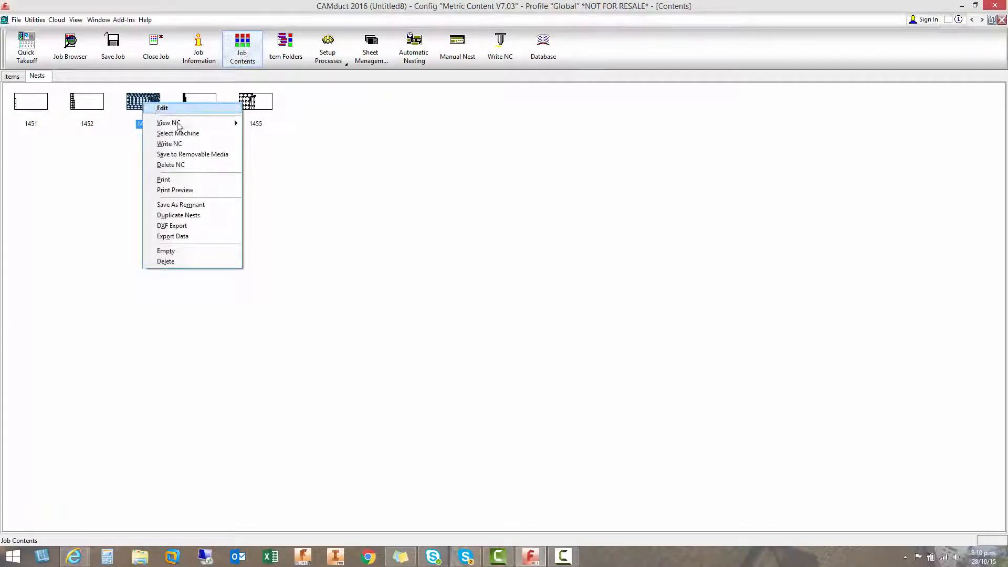
pyautogui.moveTo(169, 122)
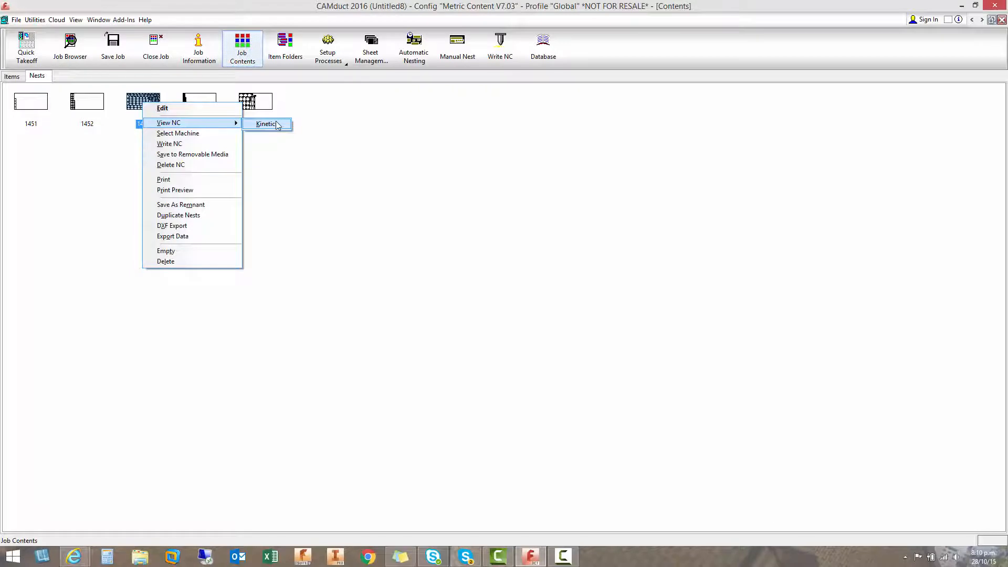
pyautogui.click(265, 125)
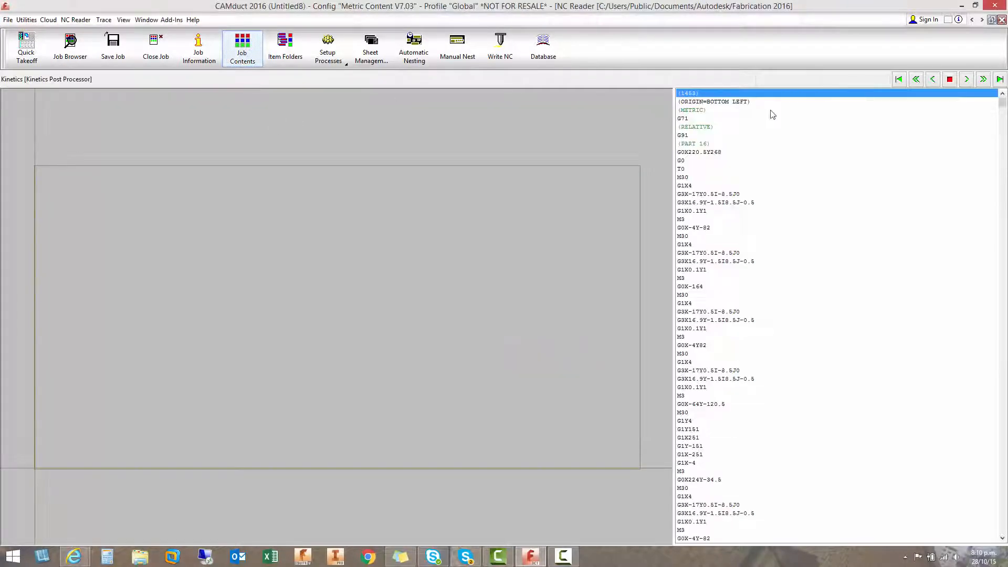
# Step: Trace nest 1453's Kinetics toolpath over the sheet through END OF PROGRAM
pyautogui.click(983, 79)
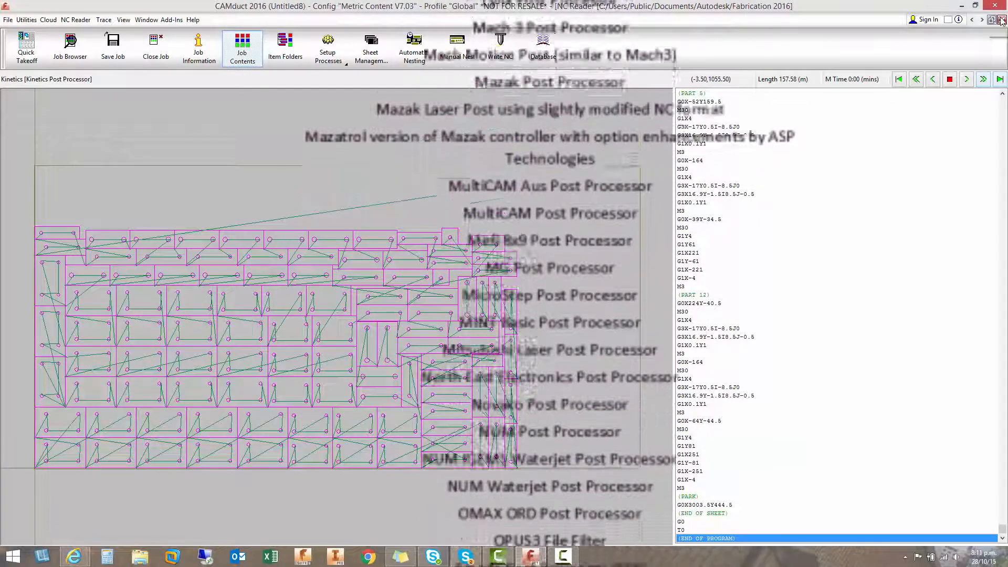
# Step: Scroll away from the NC Reader until the desktop's Nest Prints and Labels PDFs show
pyautogui.scroll(-3)
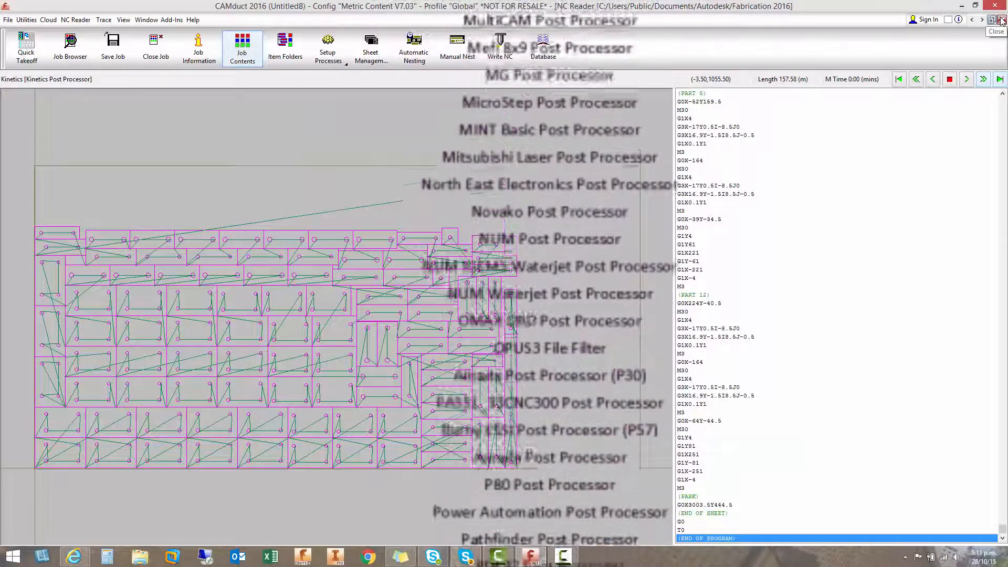
pyautogui.scroll(-3)
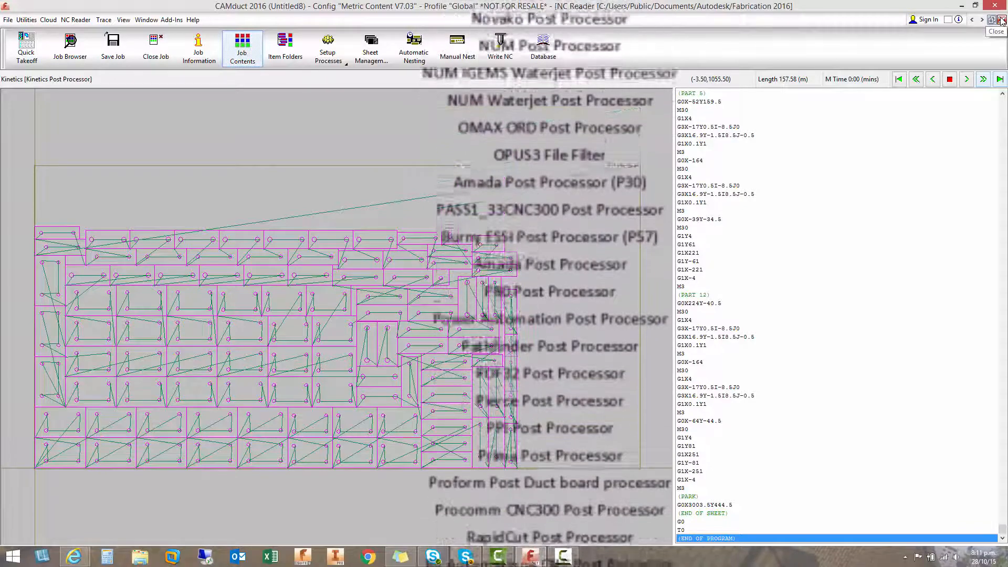
pyautogui.scroll(-3)
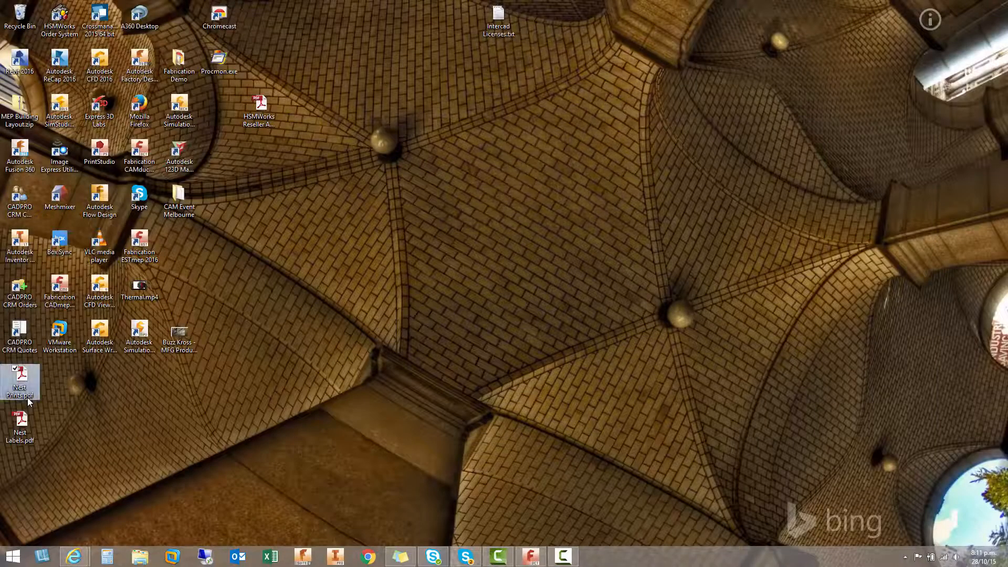
# Step: Open Nest Prints.pdf in Adobe Reader and page through its nested sheet pages
pyautogui.doubleClick(20, 377)
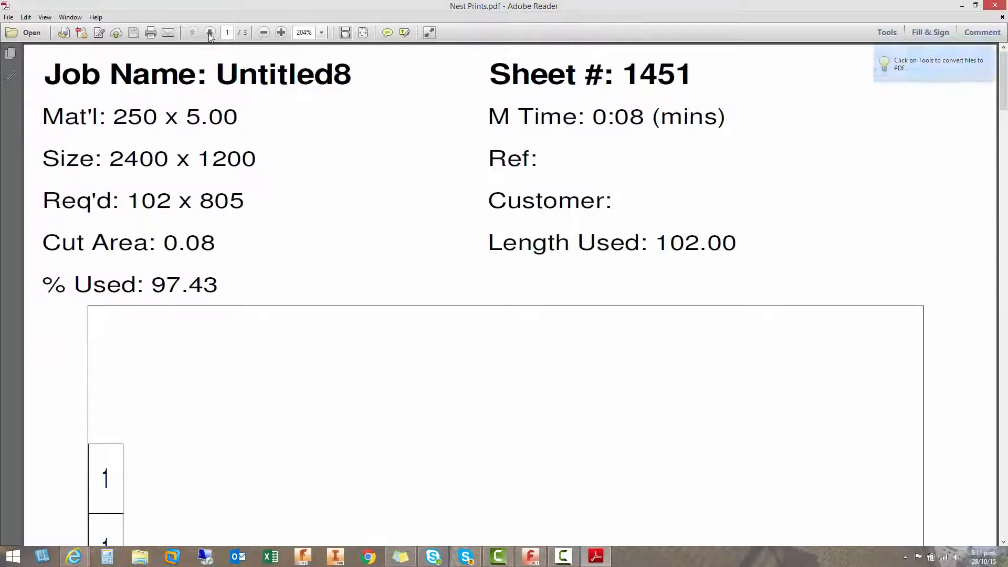
pyautogui.click(207, 32)
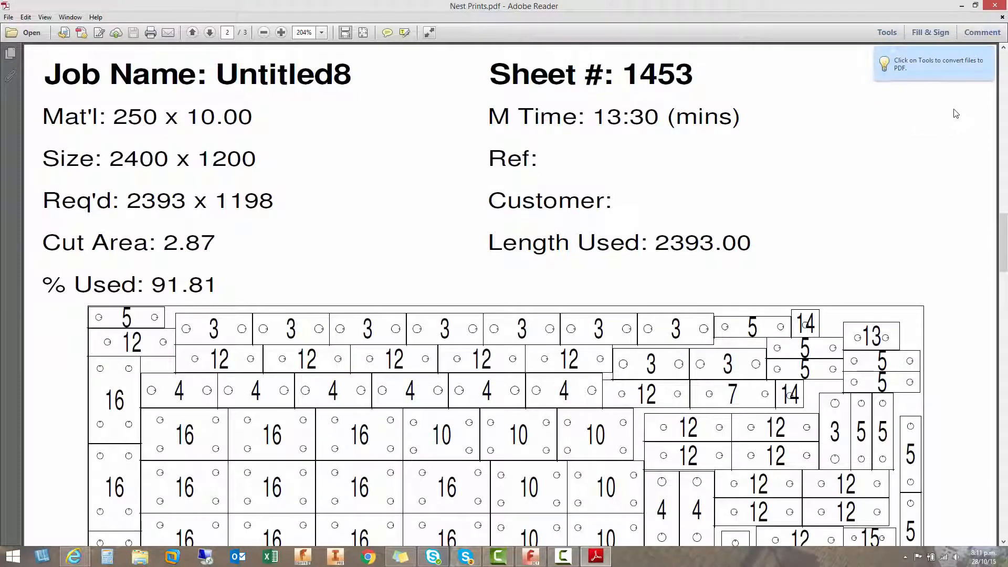
pyautogui.scroll(-3)
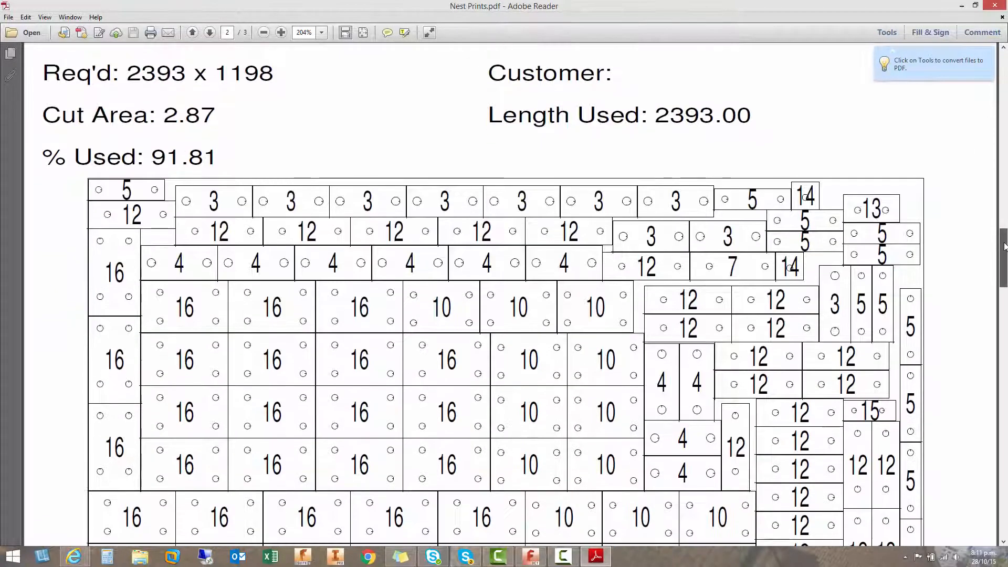
pyautogui.scroll(3)
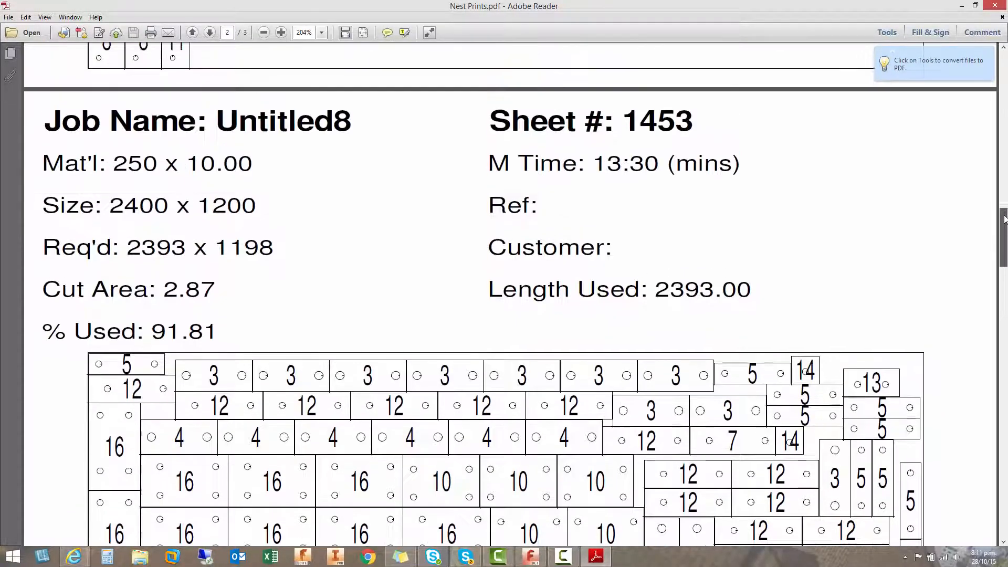
pyautogui.scroll(-3)
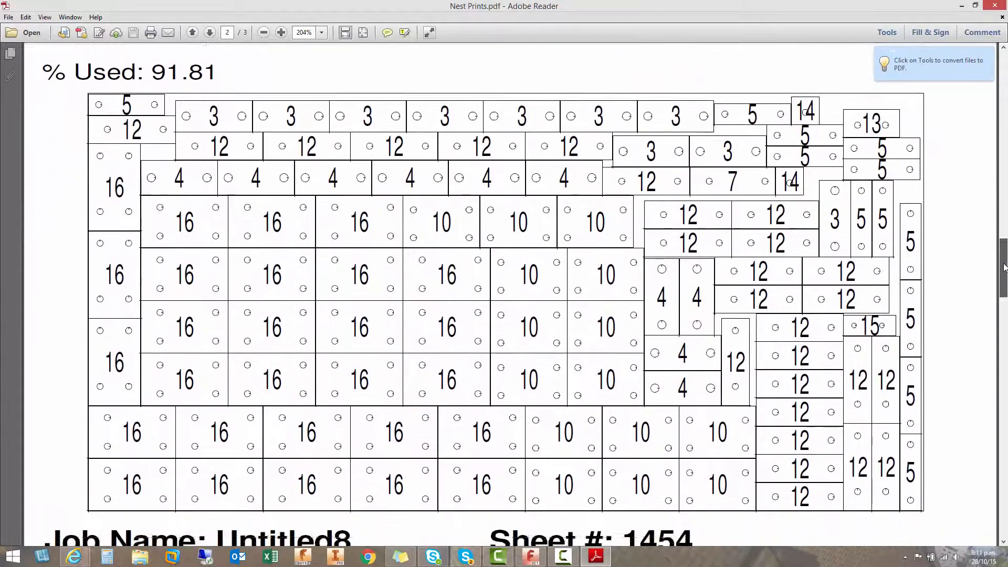
pyautogui.scroll(-3)
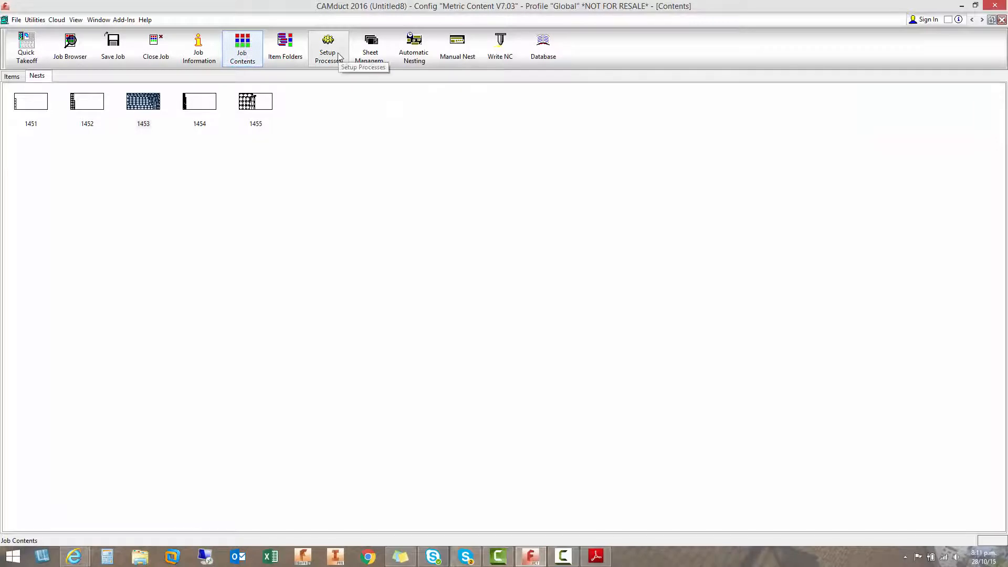
# Step: Check the Steel process's NFP nesting options on the Ranged Nests and Method tabs
pyautogui.click(329, 47)
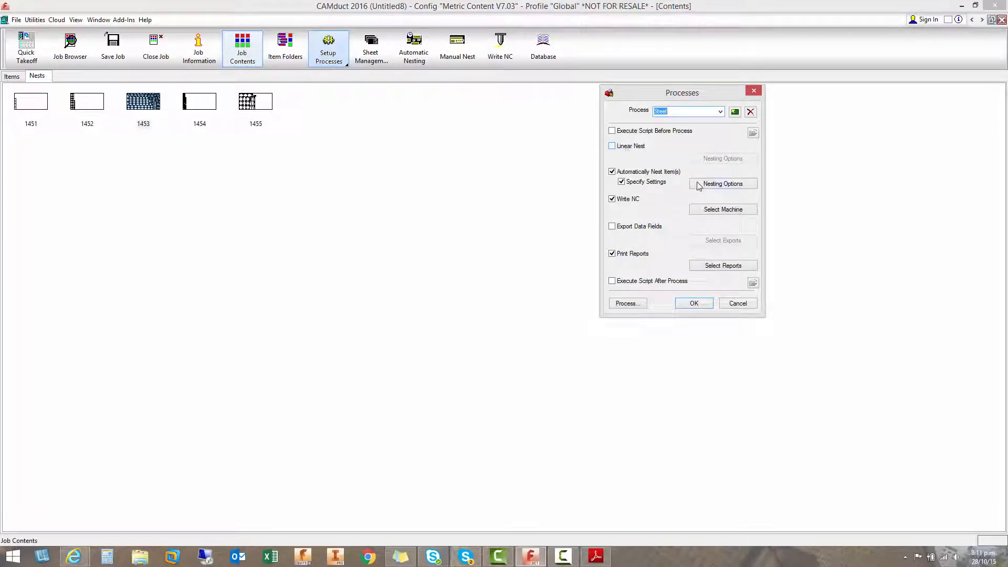
pyautogui.click(723, 183)
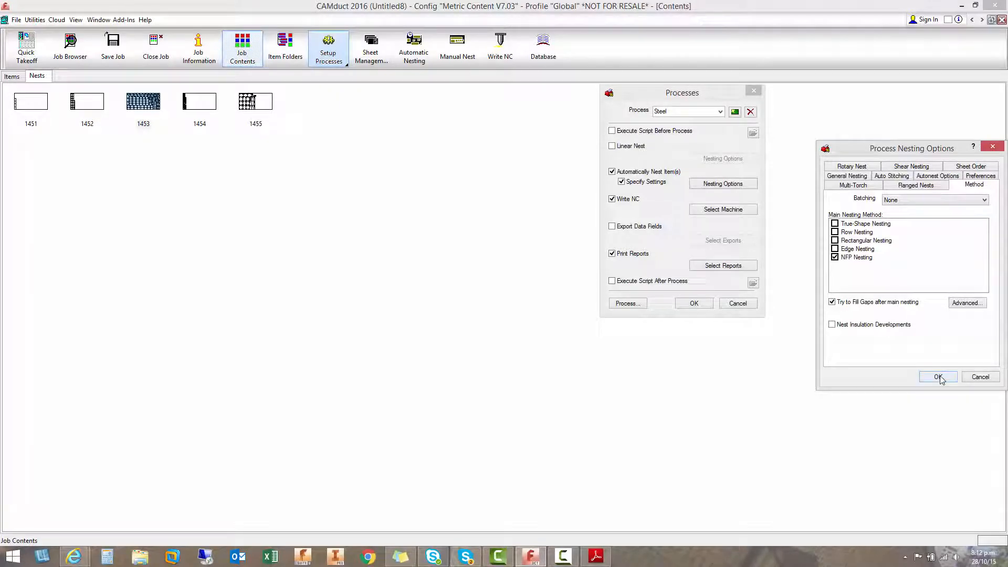
pyautogui.moveTo(857, 190)
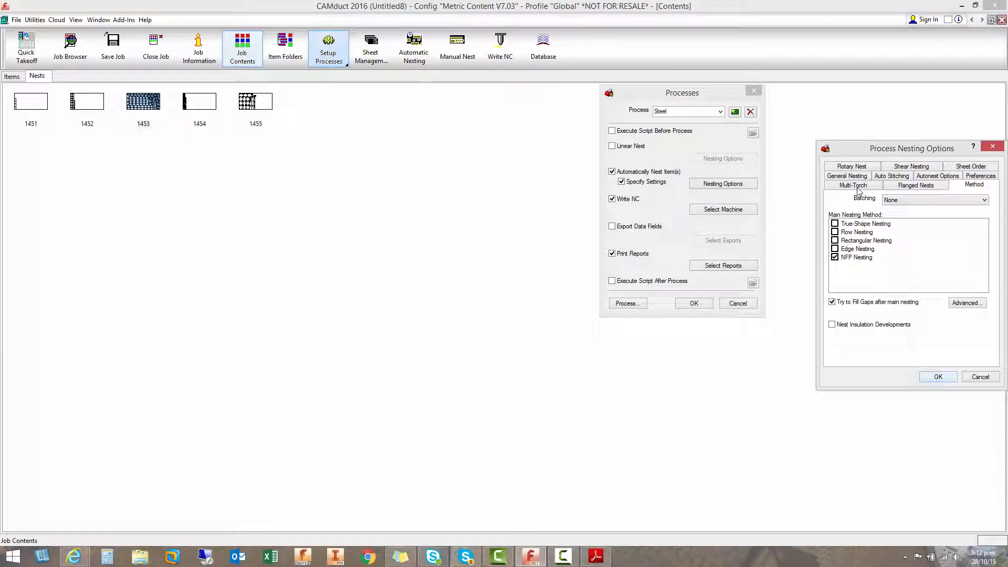
pyautogui.click(915, 185)
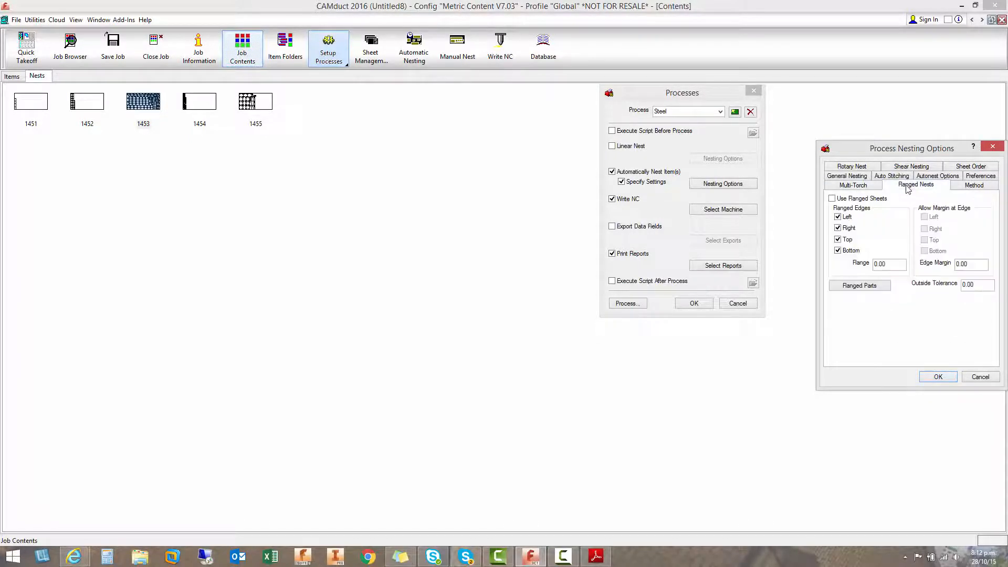
pyautogui.click(974, 185)
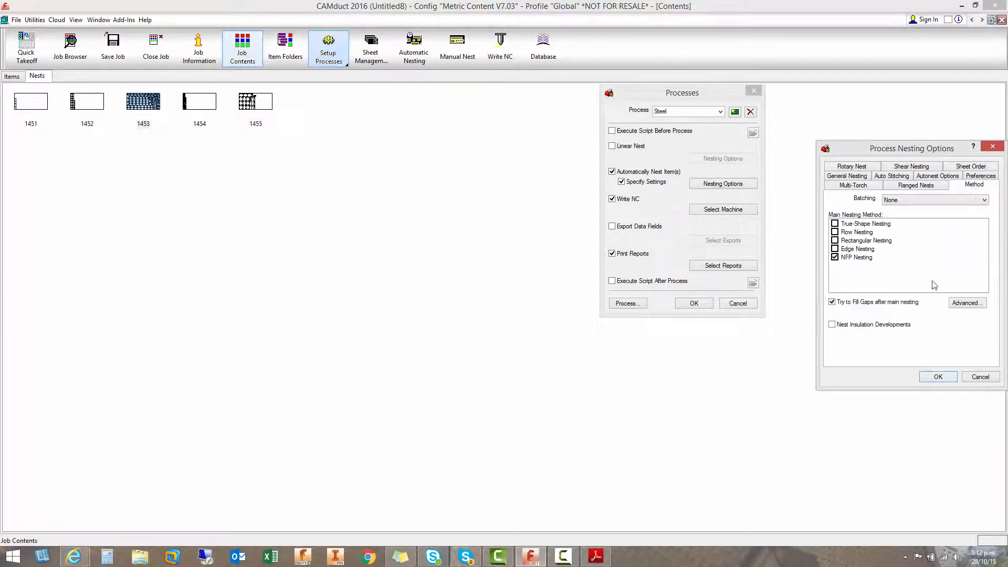
pyautogui.click(938, 376)
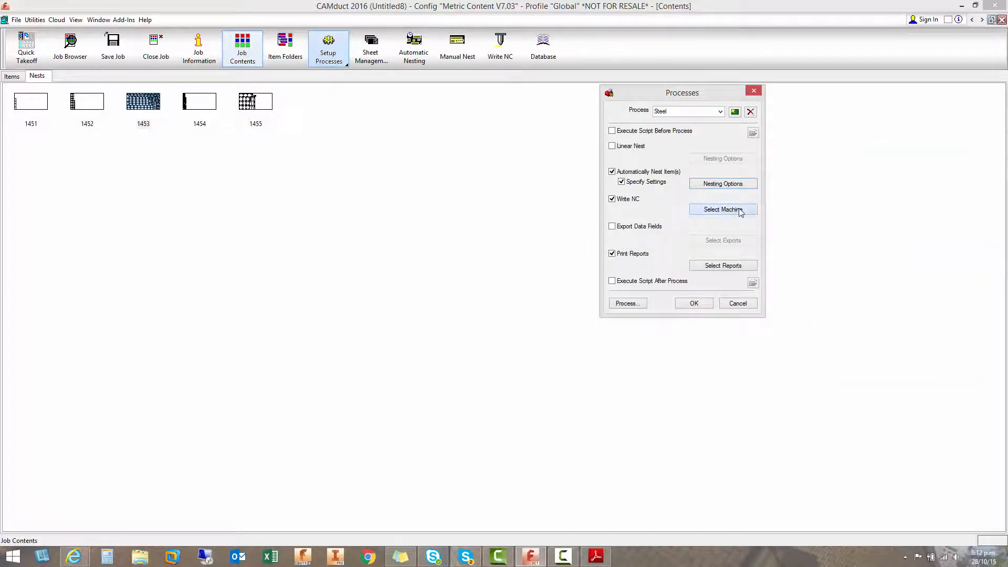
pyautogui.click(723, 209)
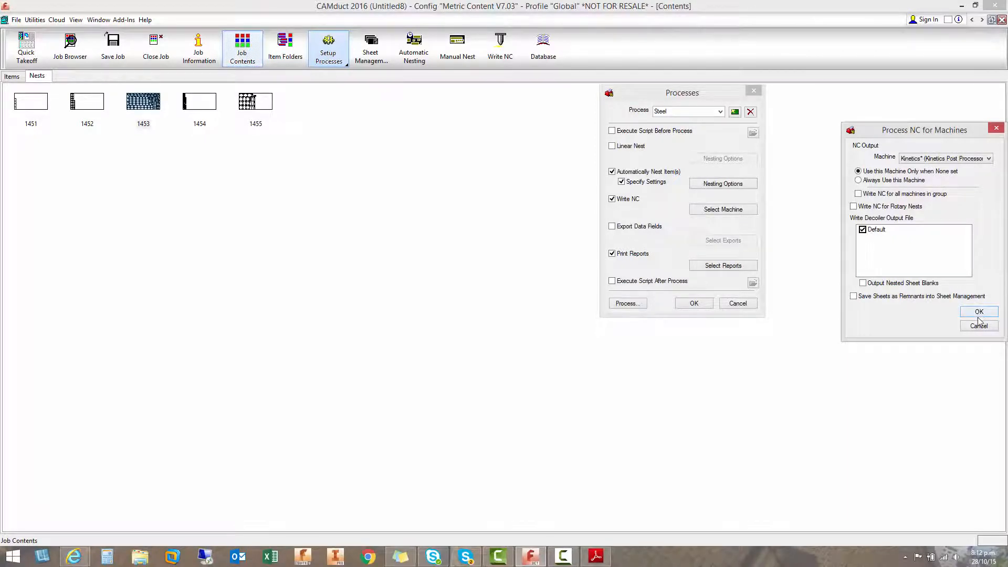
pyautogui.click(978, 311)
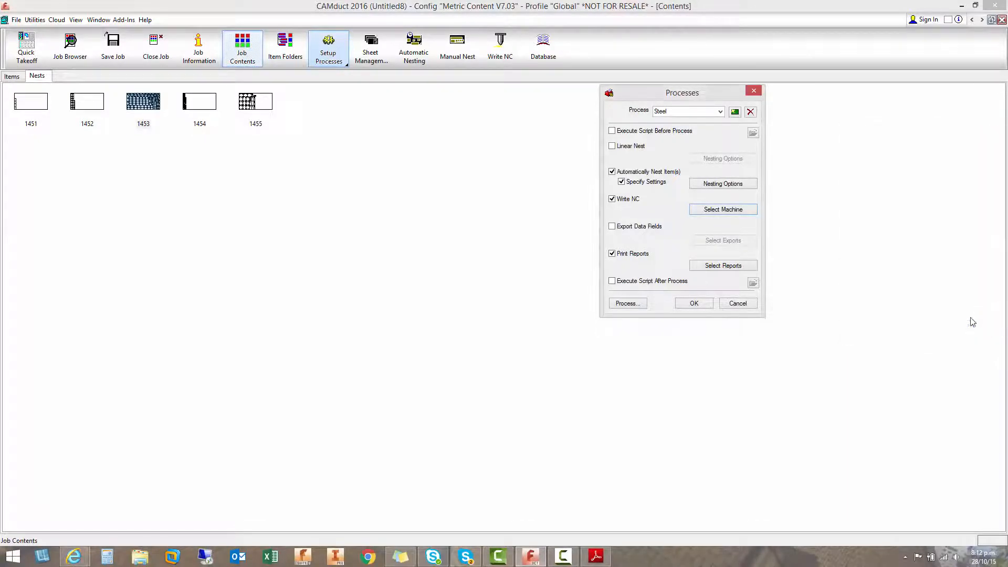
# Step: Confirm Nest Prints and Nest Labels are ticked reports, then close the Processes dialog
pyautogui.click(722, 265)
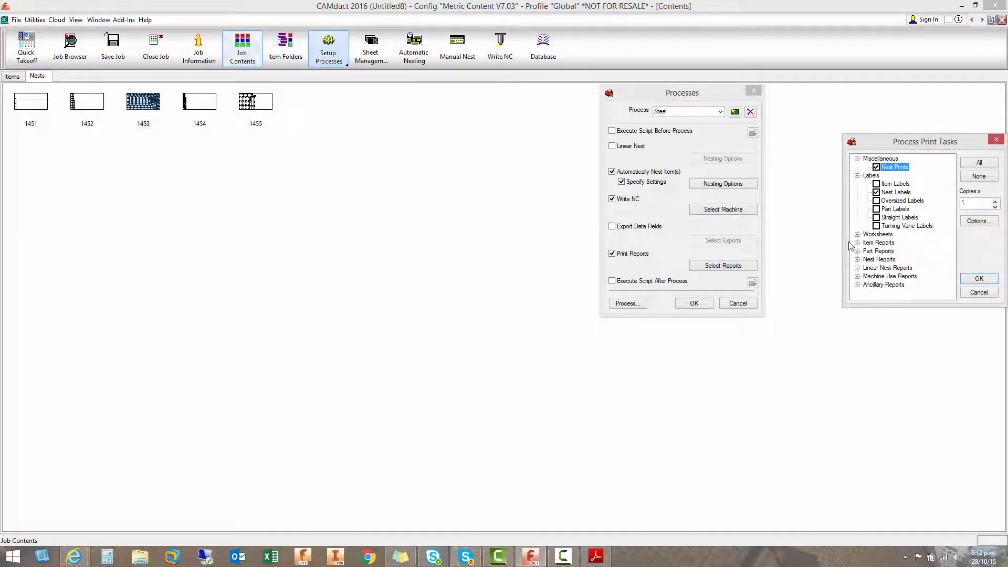
pyautogui.click(857, 243)
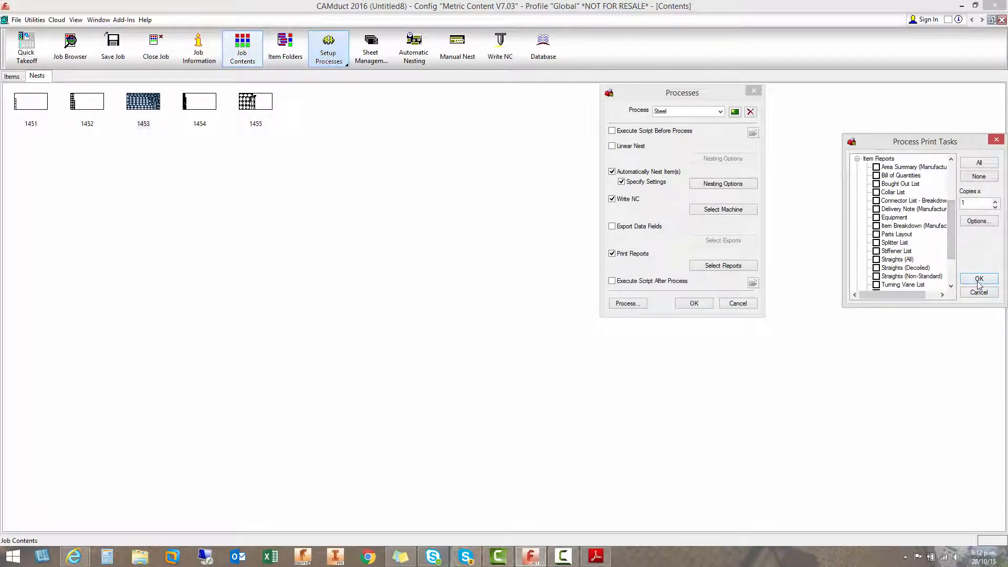
pyautogui.click(979, 279)
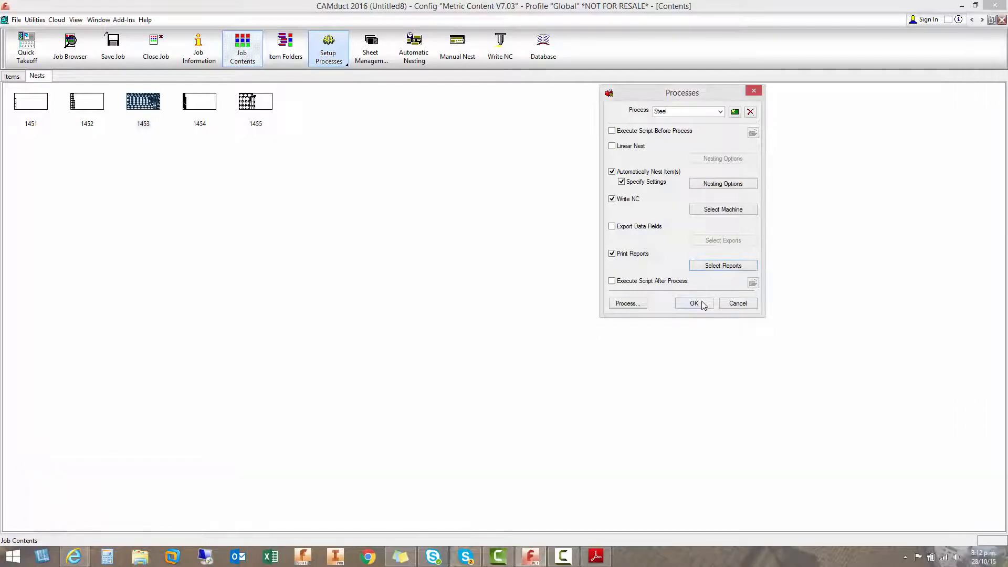
pyautogui.click(695, 303)
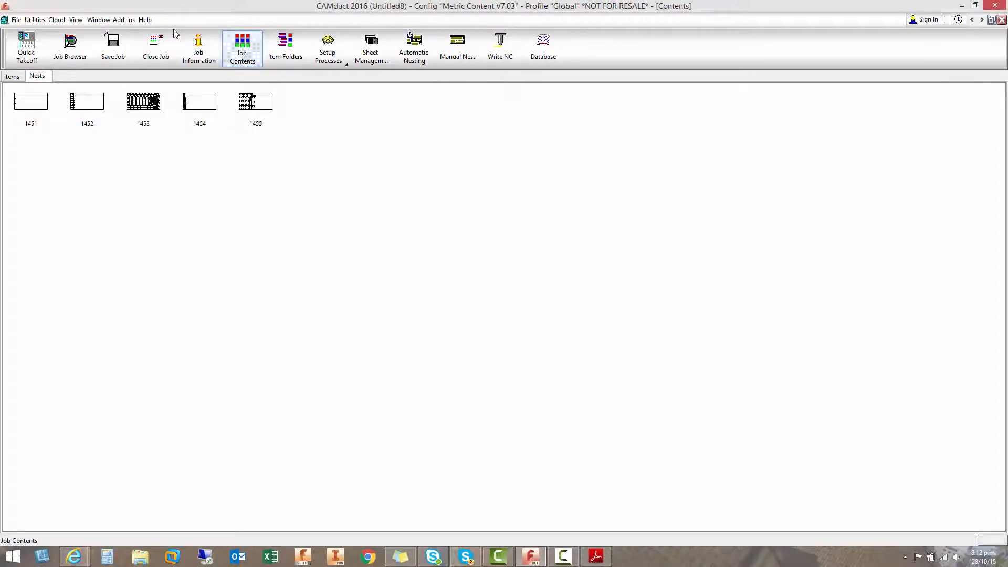
pyautogui.moveTo(577, 144)
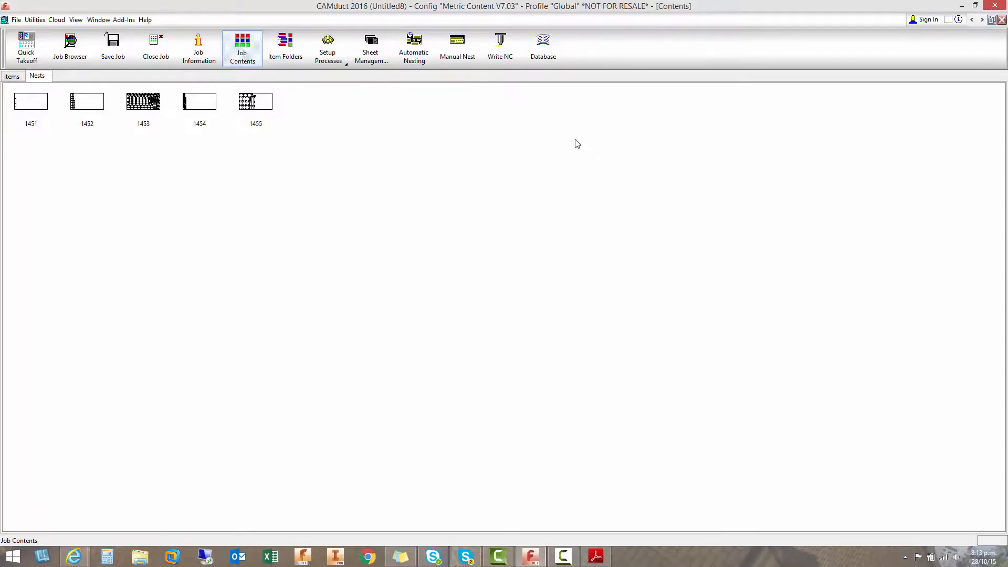
pyautogui.moveTo(580, 141)
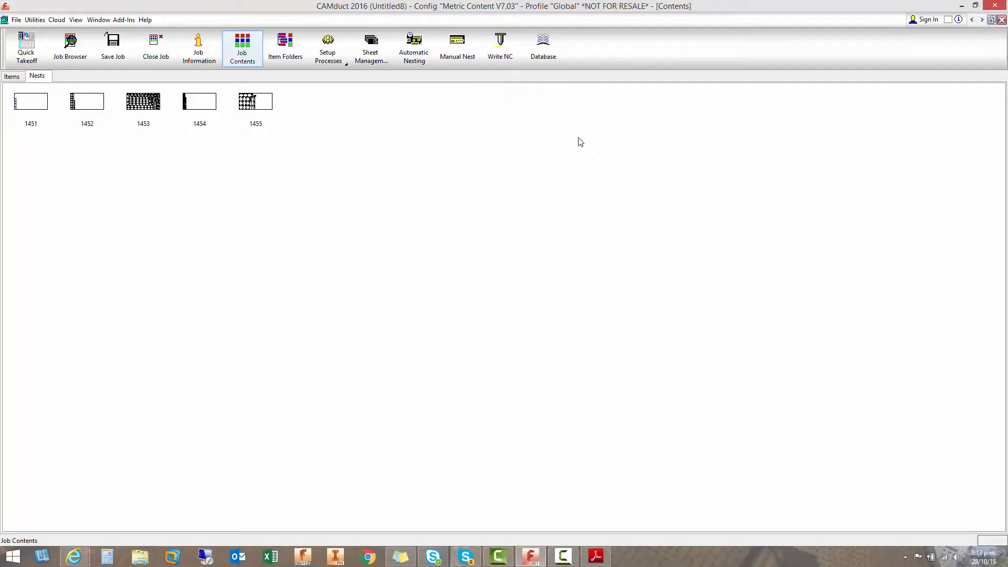
pyautogui.moveTo(888, 6)
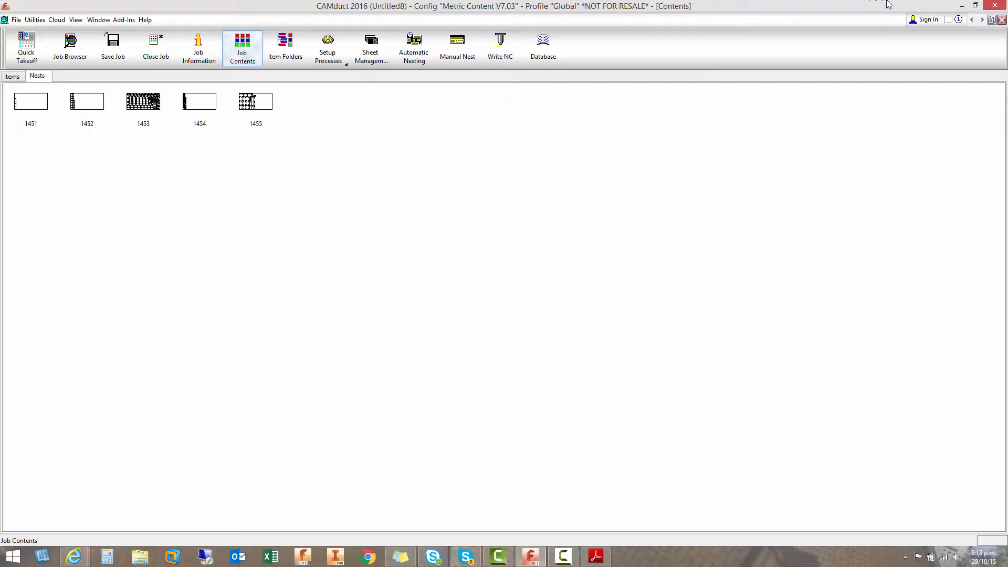
pyautogui.moveTo(988, 117)
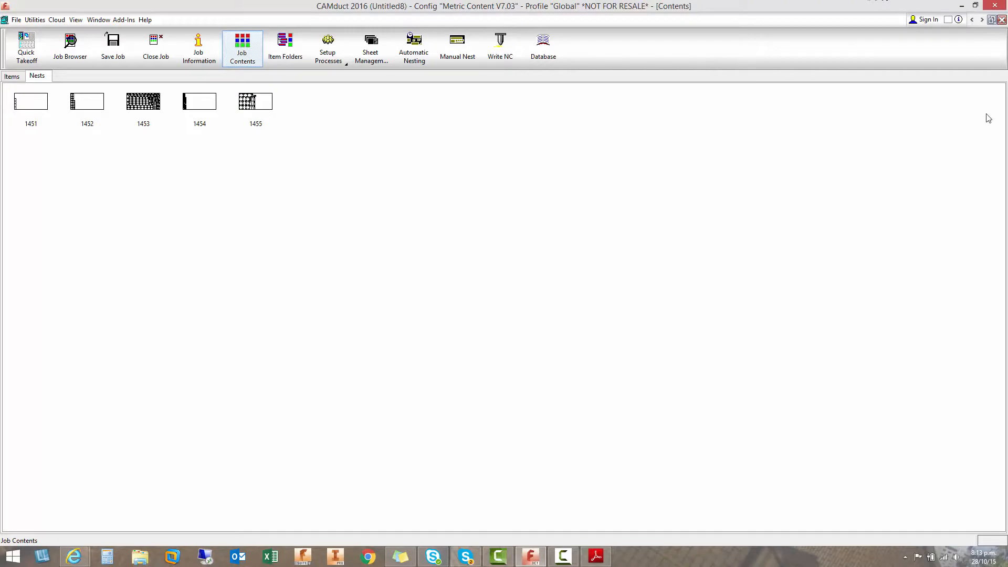
pyautogui.moveTo(904, 170)
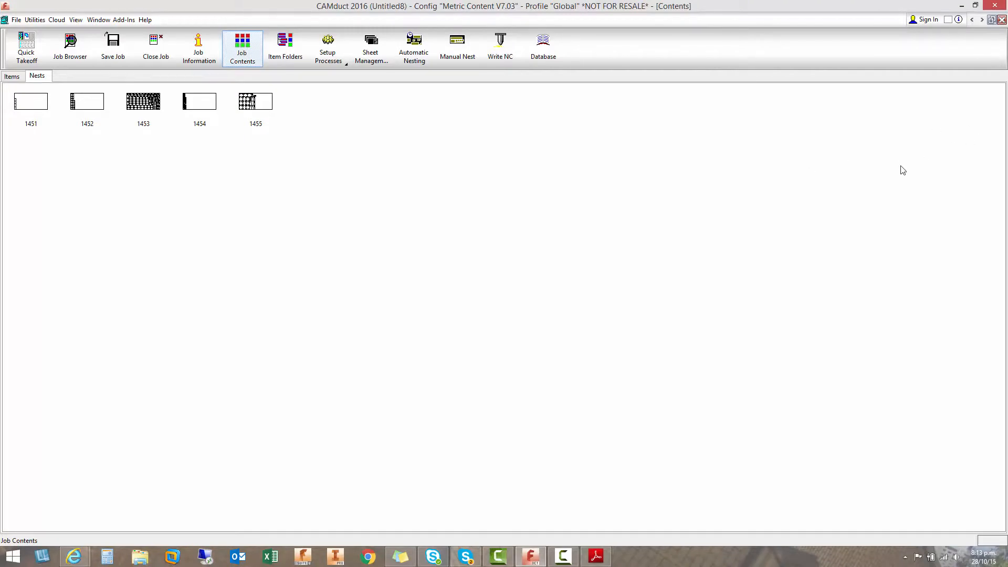
pyautogui.moveTo(829, 387)
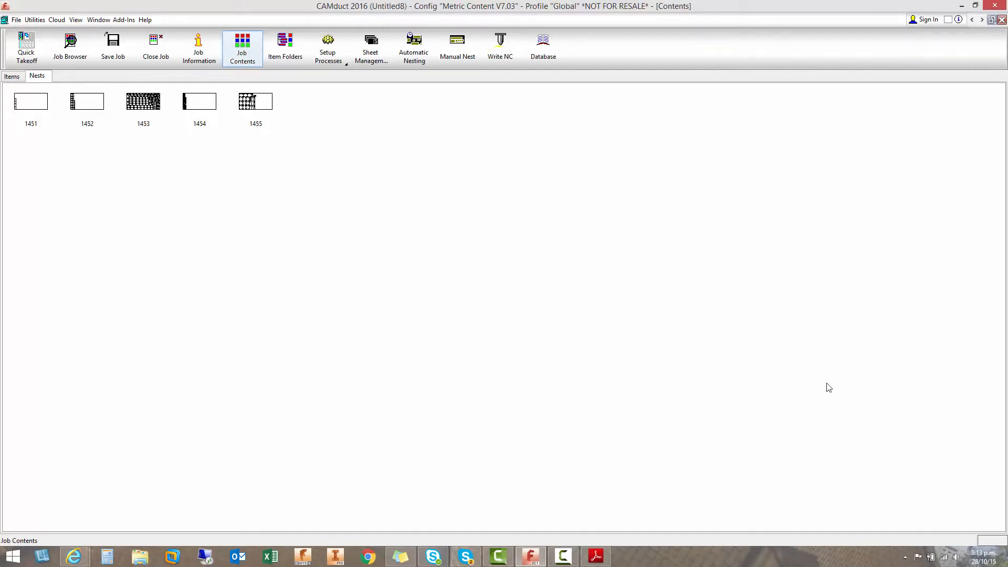